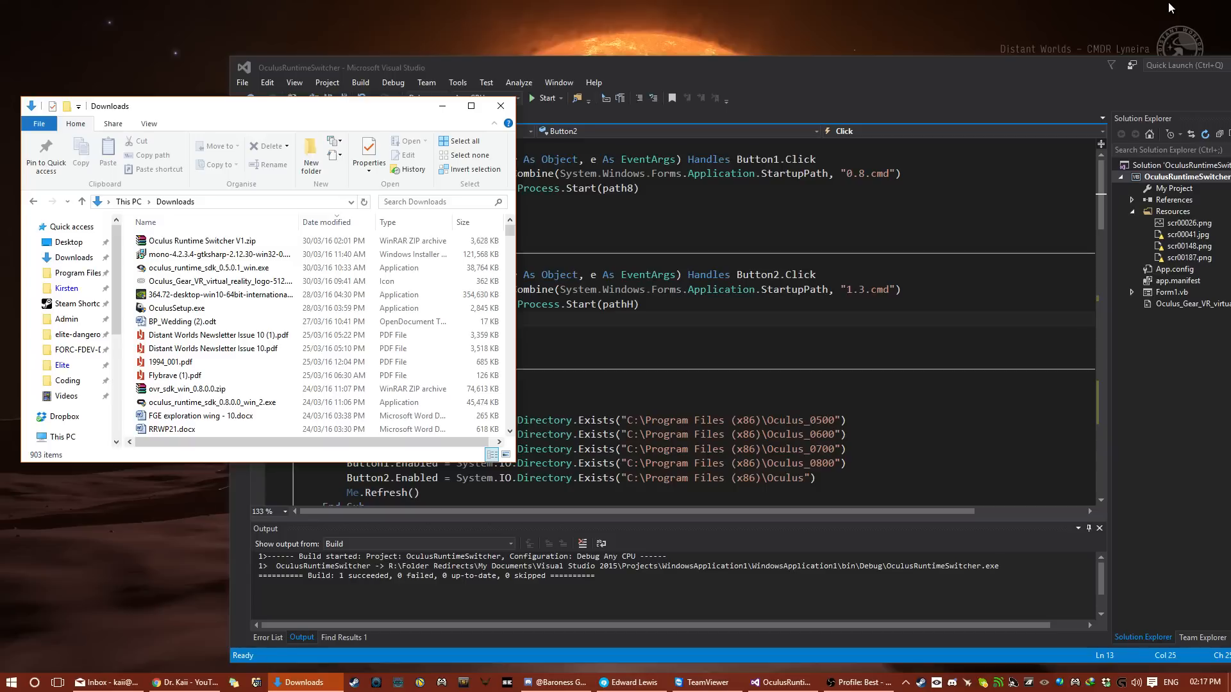
mouse_move(220, 241)
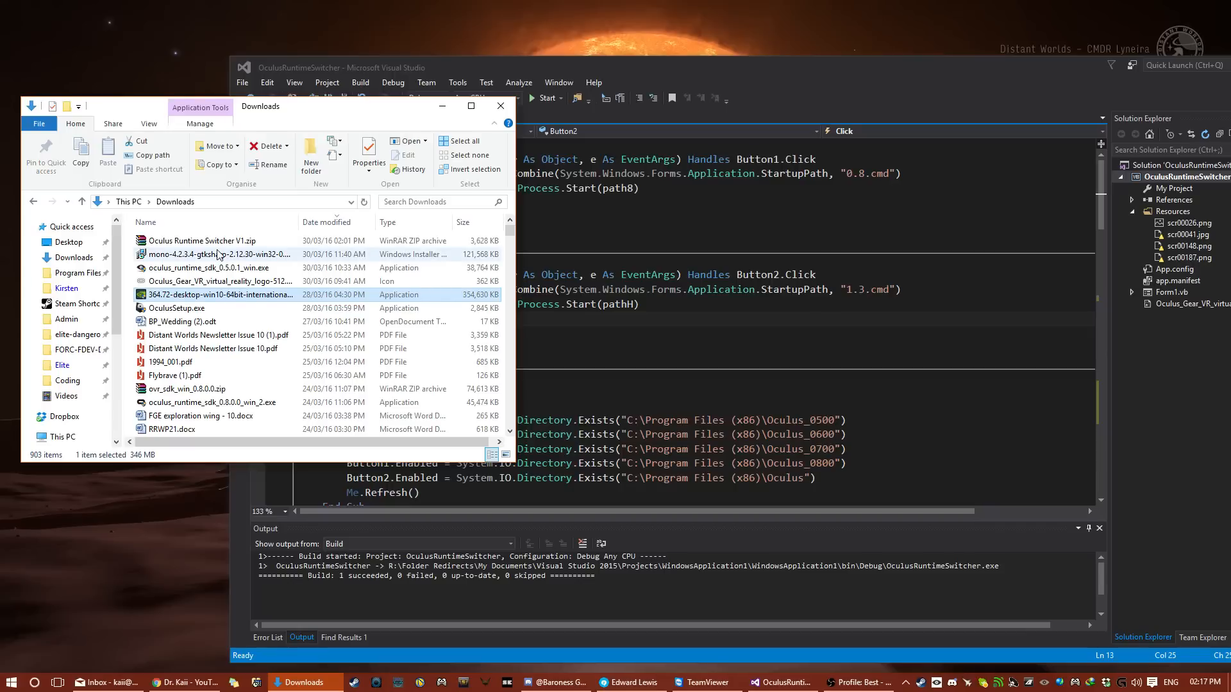
Open Oculus Runtime Switcher V1.zip from Downloads in WinRAR to list its files.
double_click(201, 241)
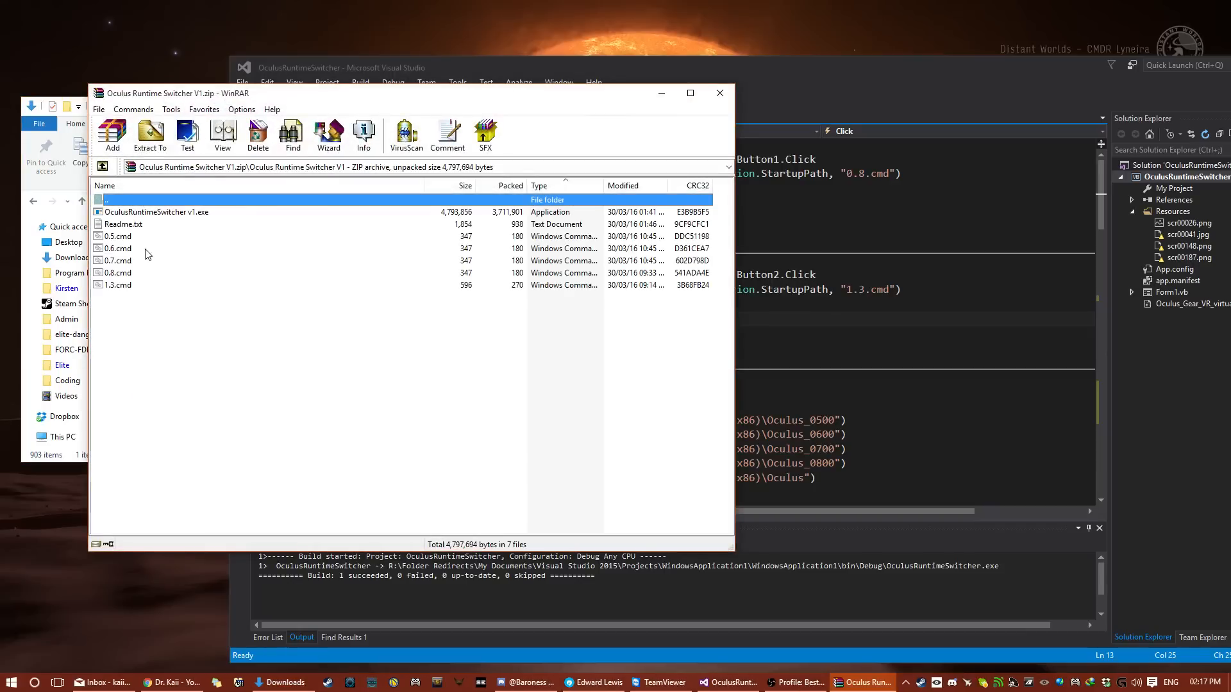
Run OculusRuntimeSwitcher v1.exe from the archive and switch to Runtime 0.8.
click(156, 211)
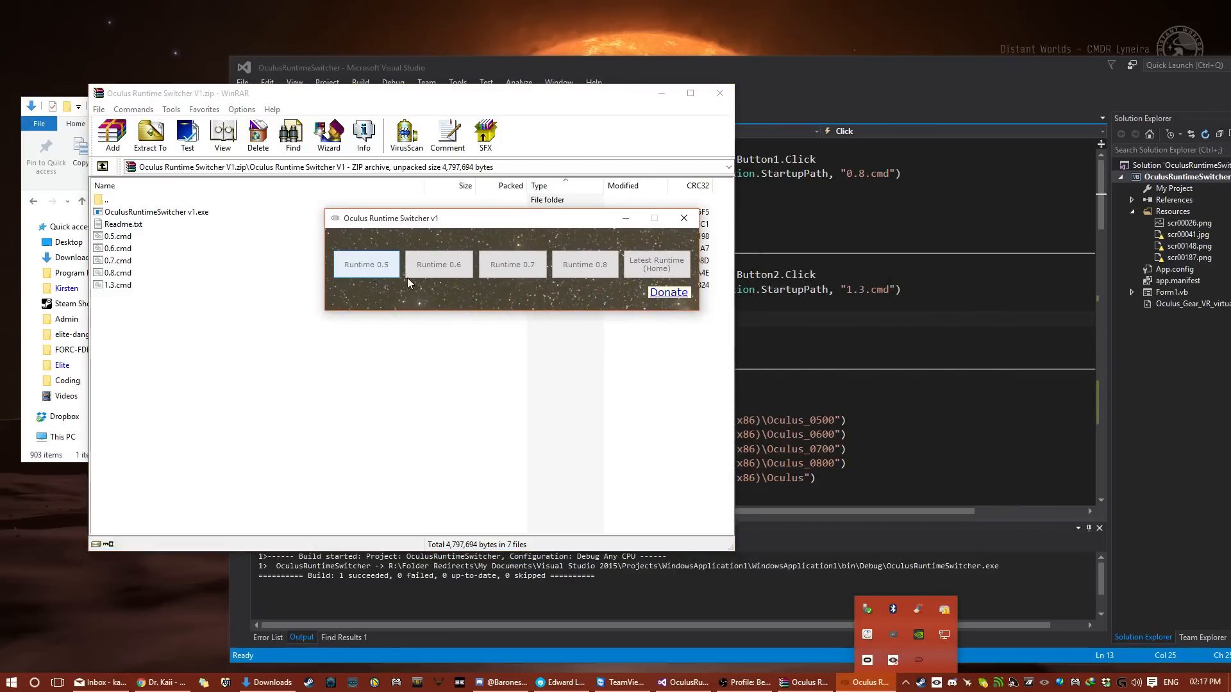
mouse_move(584, 264)
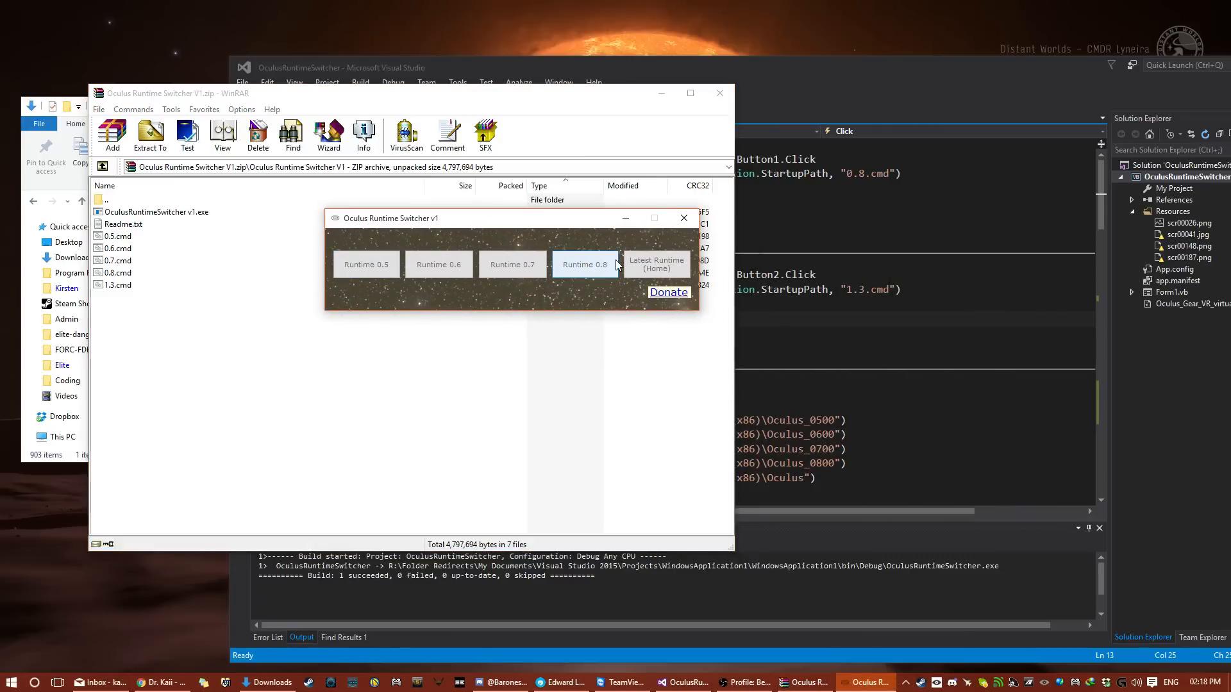
click(585, 264)
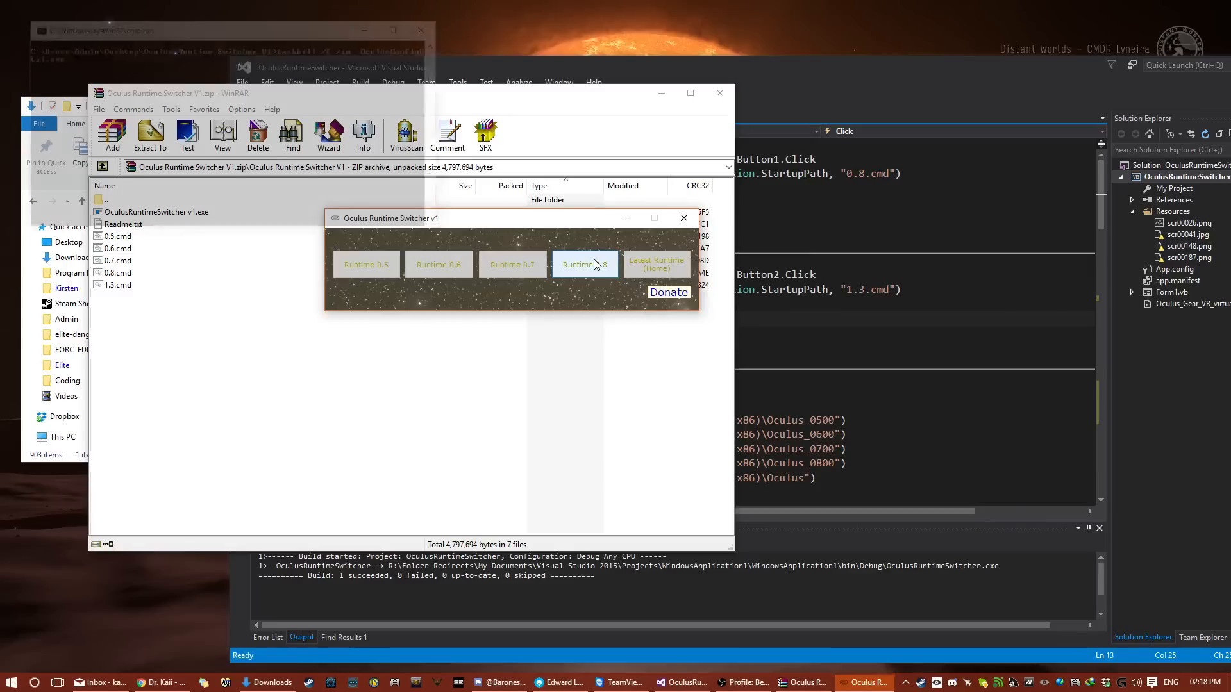
click(584, 264)
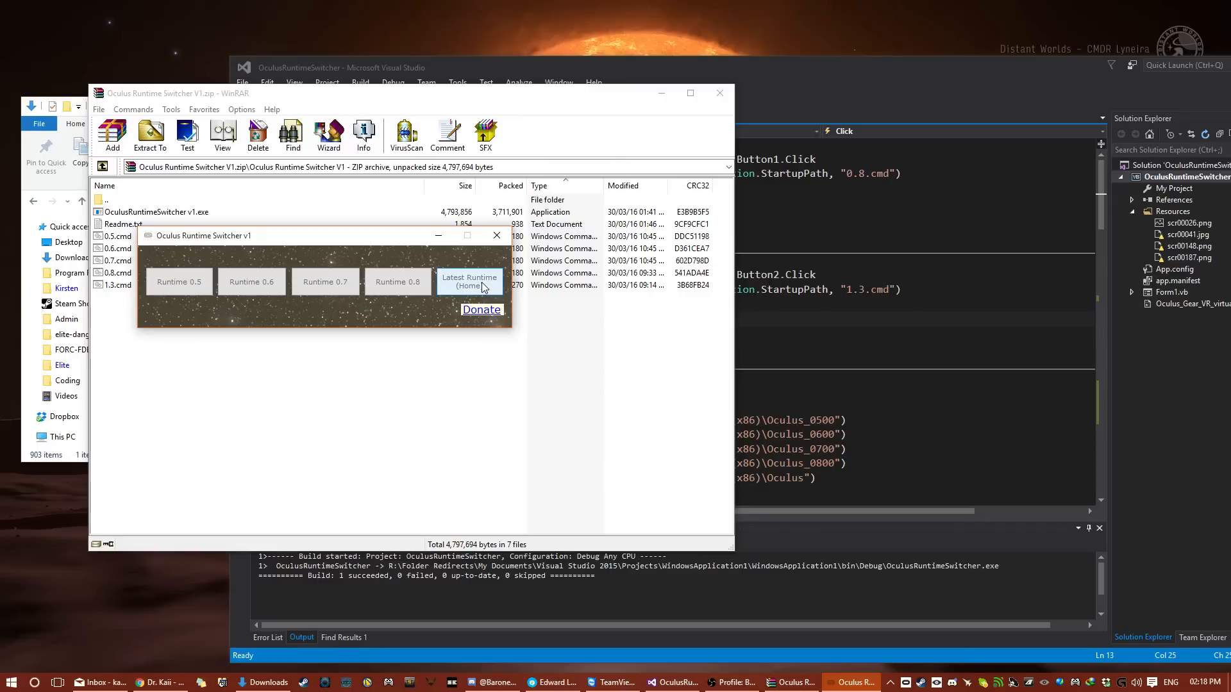
Move the switcher window to the top-right corner, clear of the archive listing.
drag(203, 236, 248, 266)
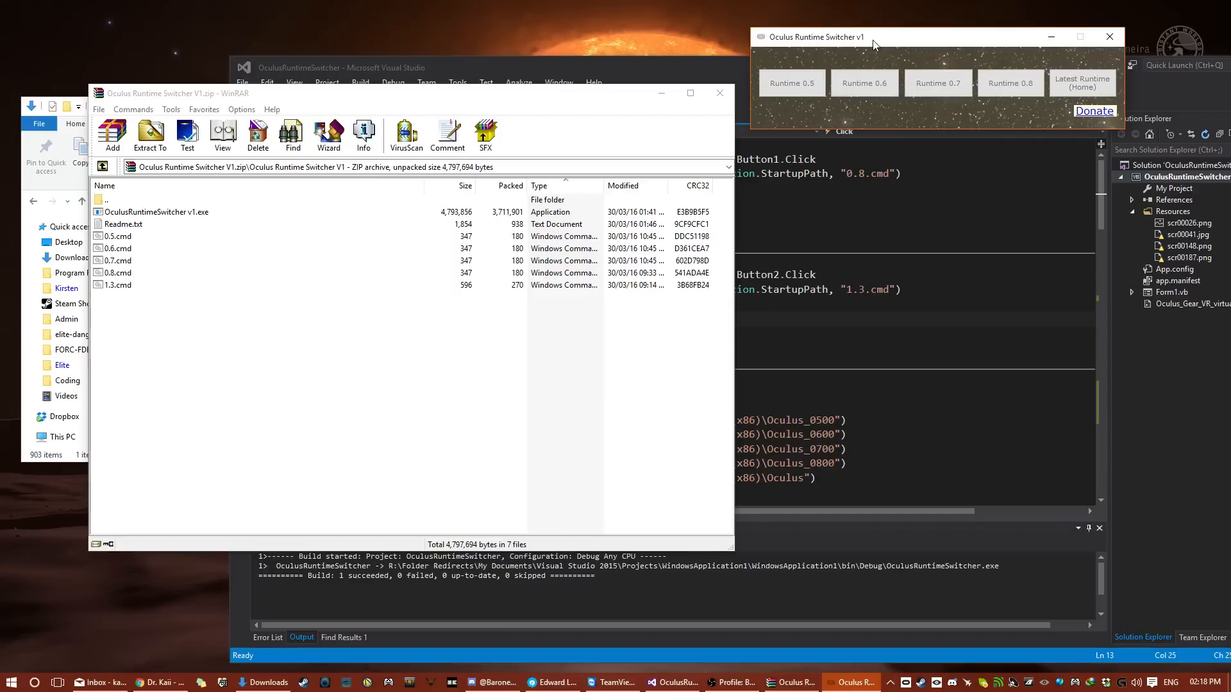
mouse_move(139, 241)
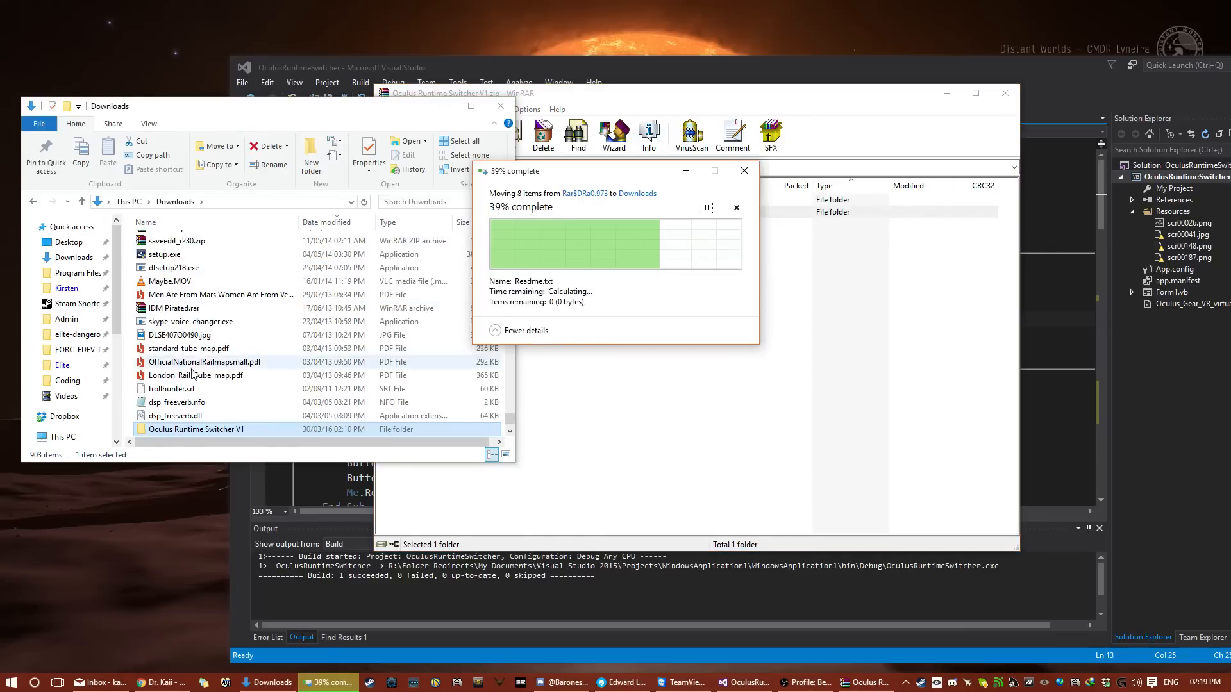
Open the unpacked Oculus Runtime Switcher V1 folder and review actions for its .cmd and .exe files.
double_click(196, 428)
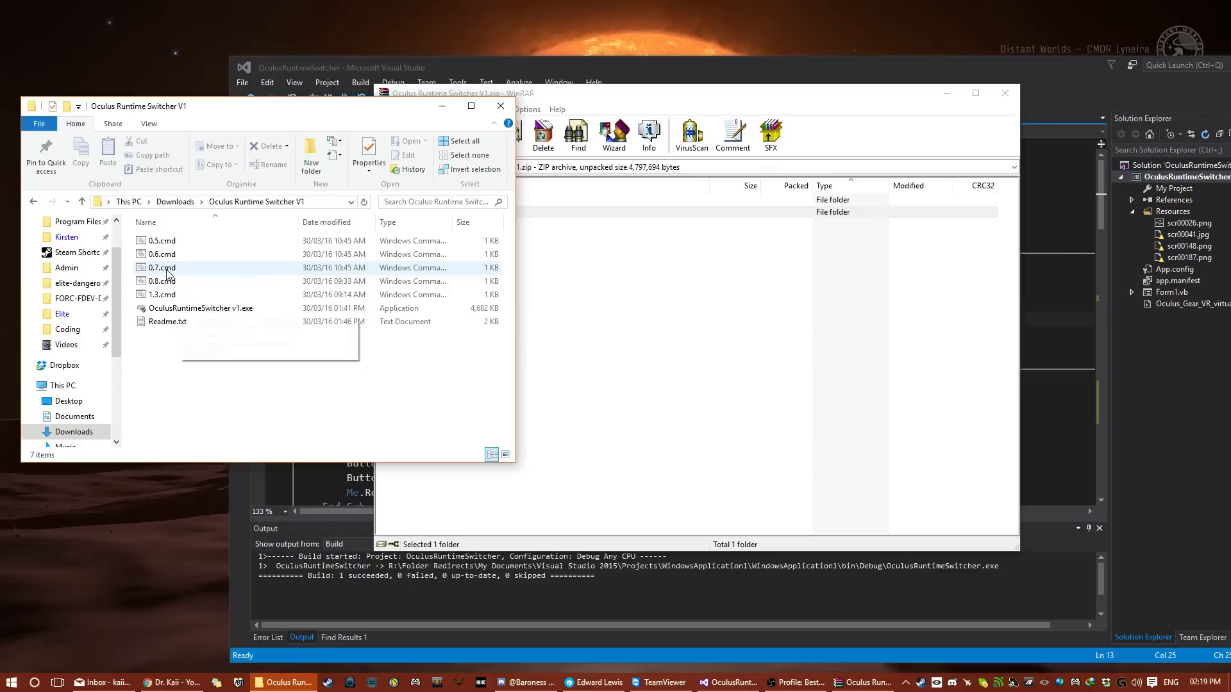
right_click(162, 253)
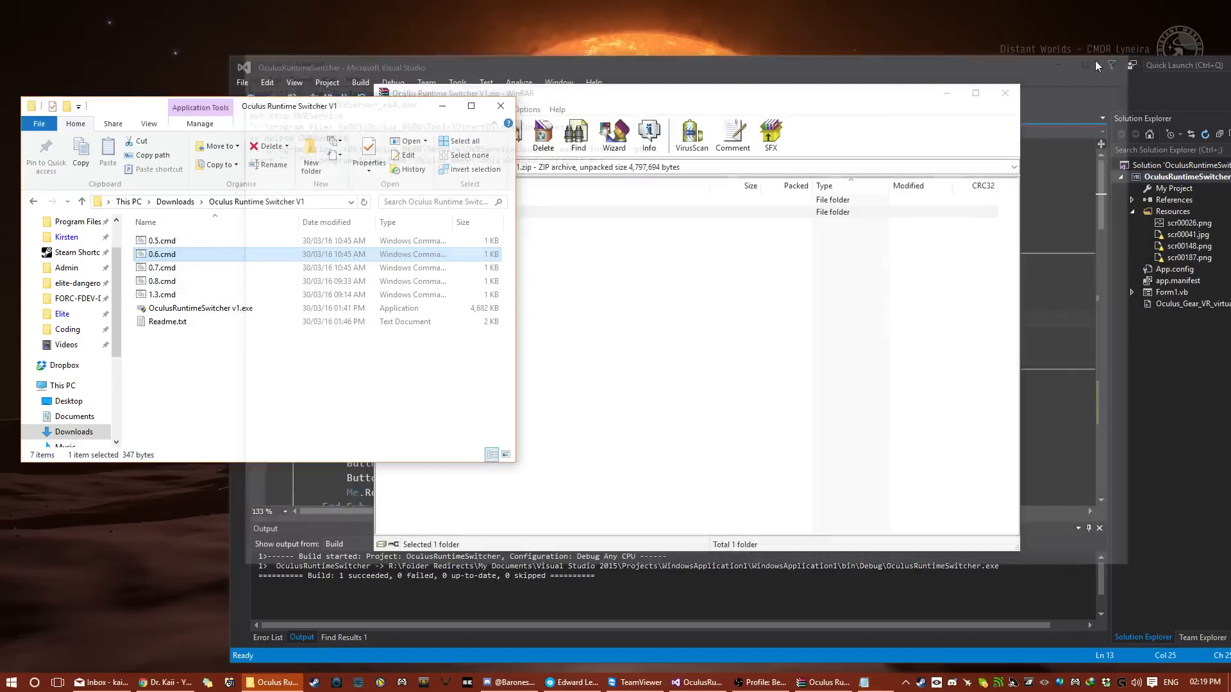
click(200, 308)
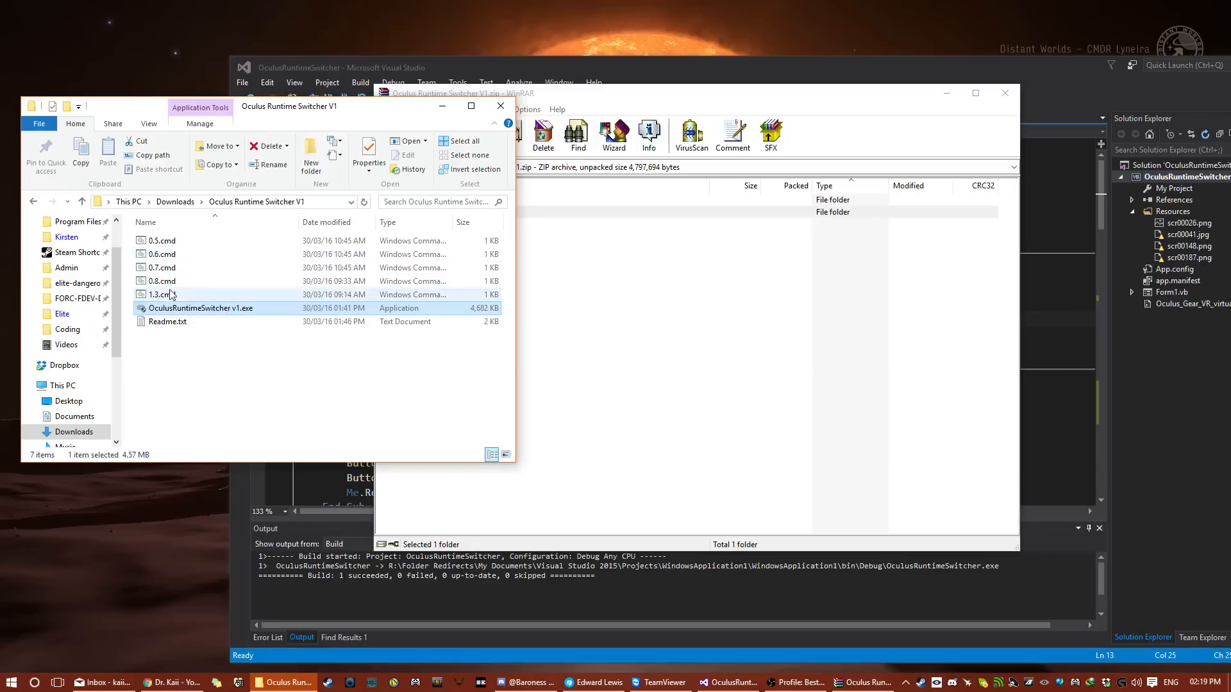
right_click(159, 267)
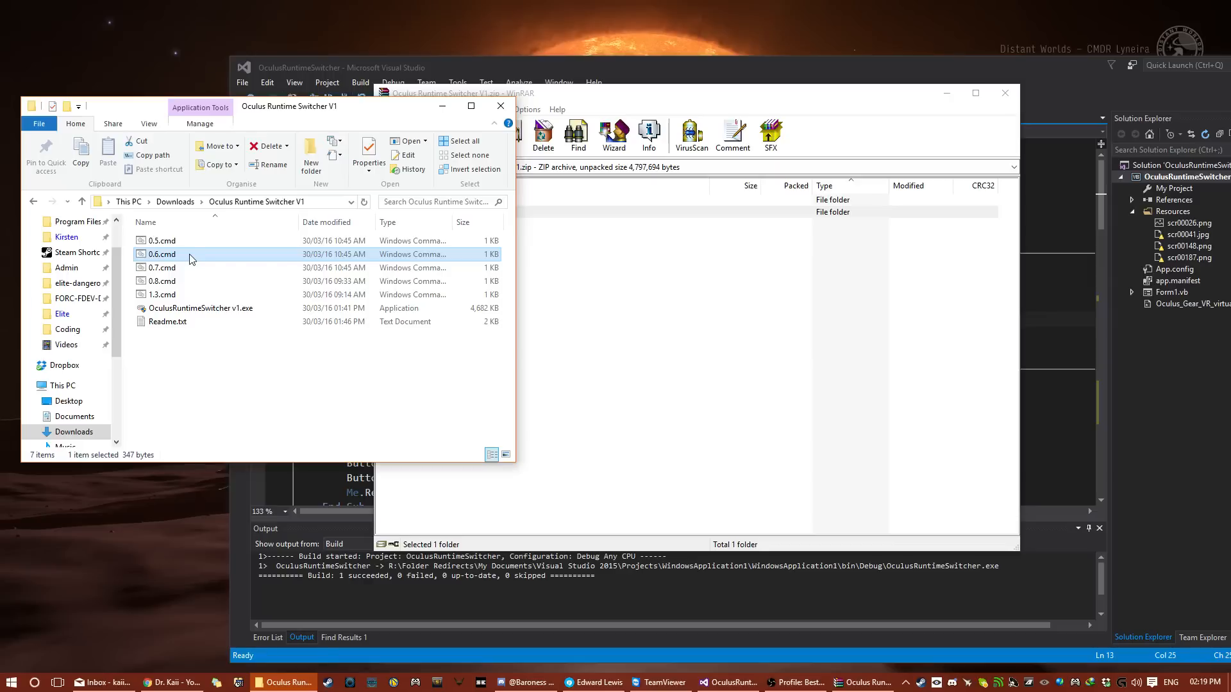
Run the 0.6 and 0.7 runtime scripts from the extracted folder.
double_click(162, 254)
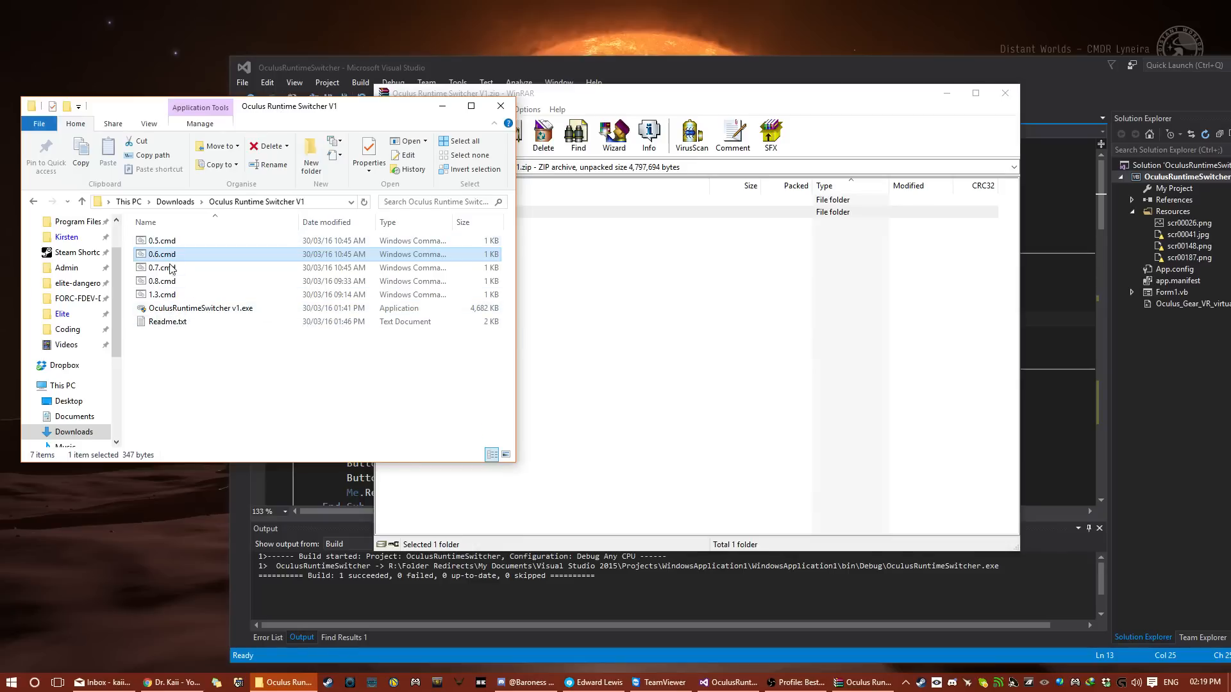
double_click(200, 308)
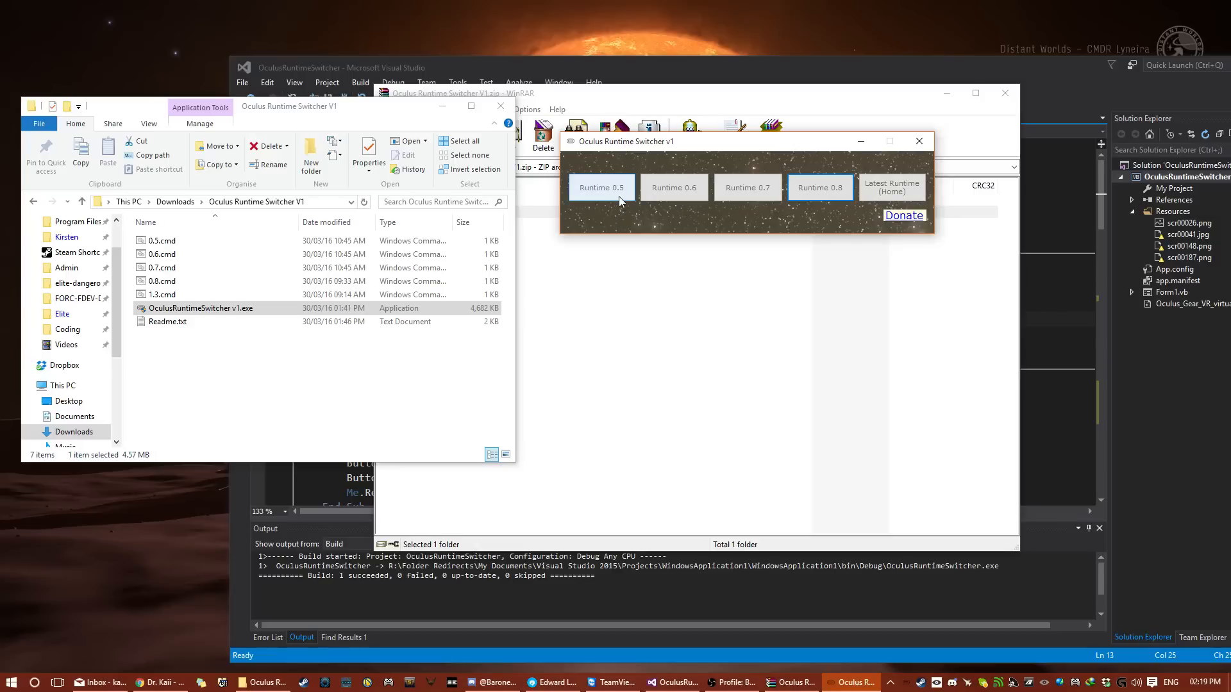
Switch to Runtime 0.5, check the Oculus Configuration Utility headset status, and close it.
click(600, 187)
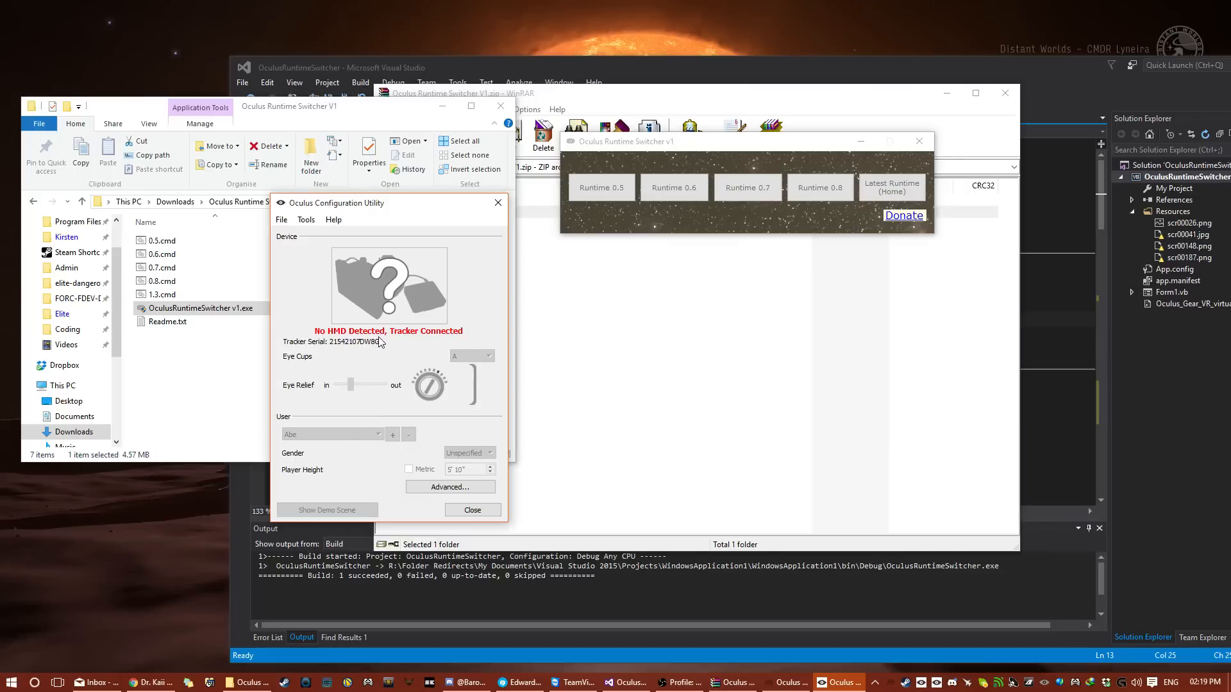
click(305, 220)
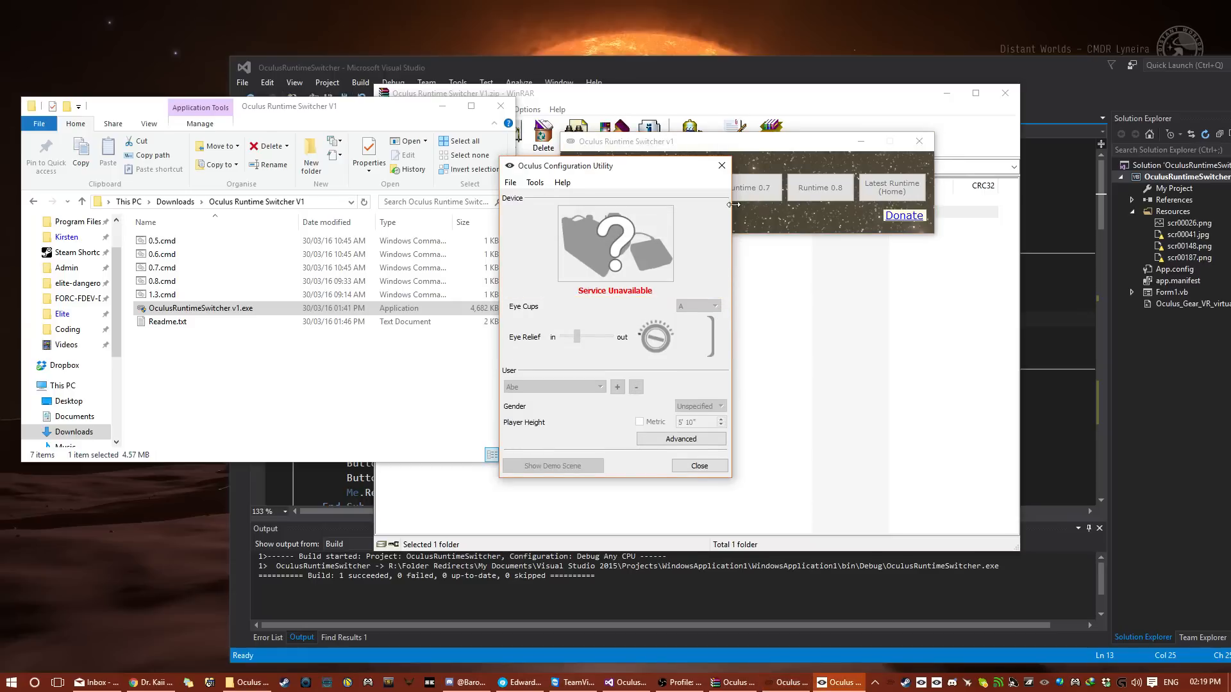
click(700, 466)
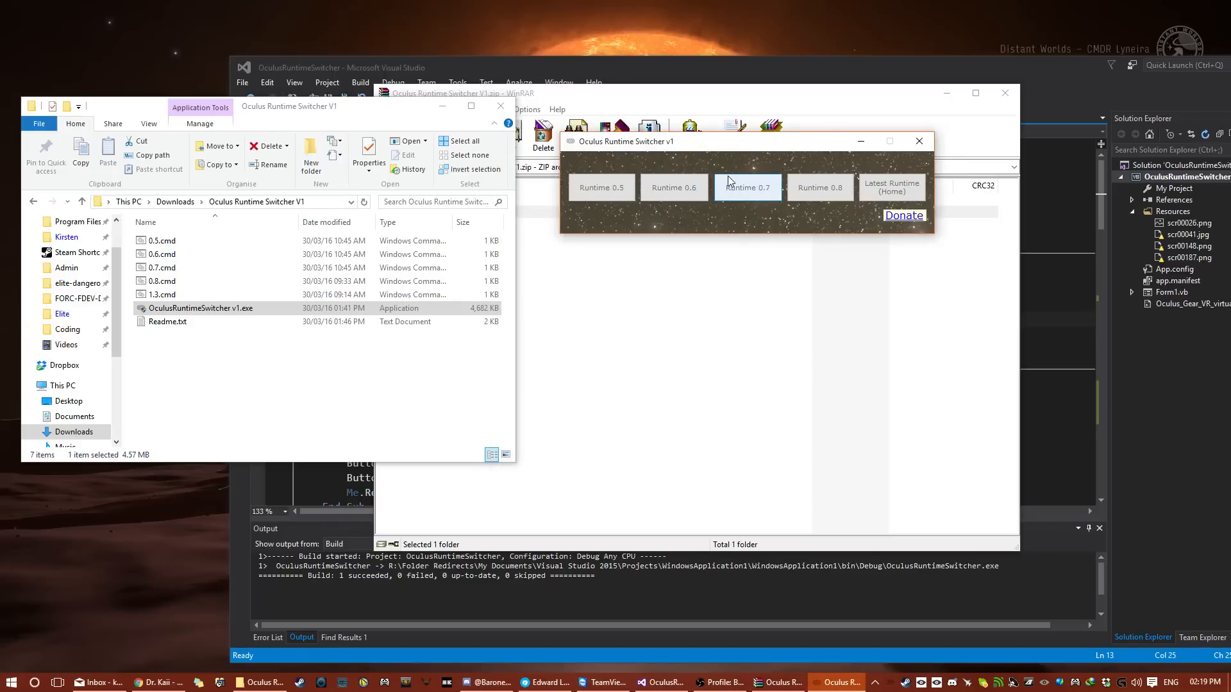
mouse_move(333, 391)
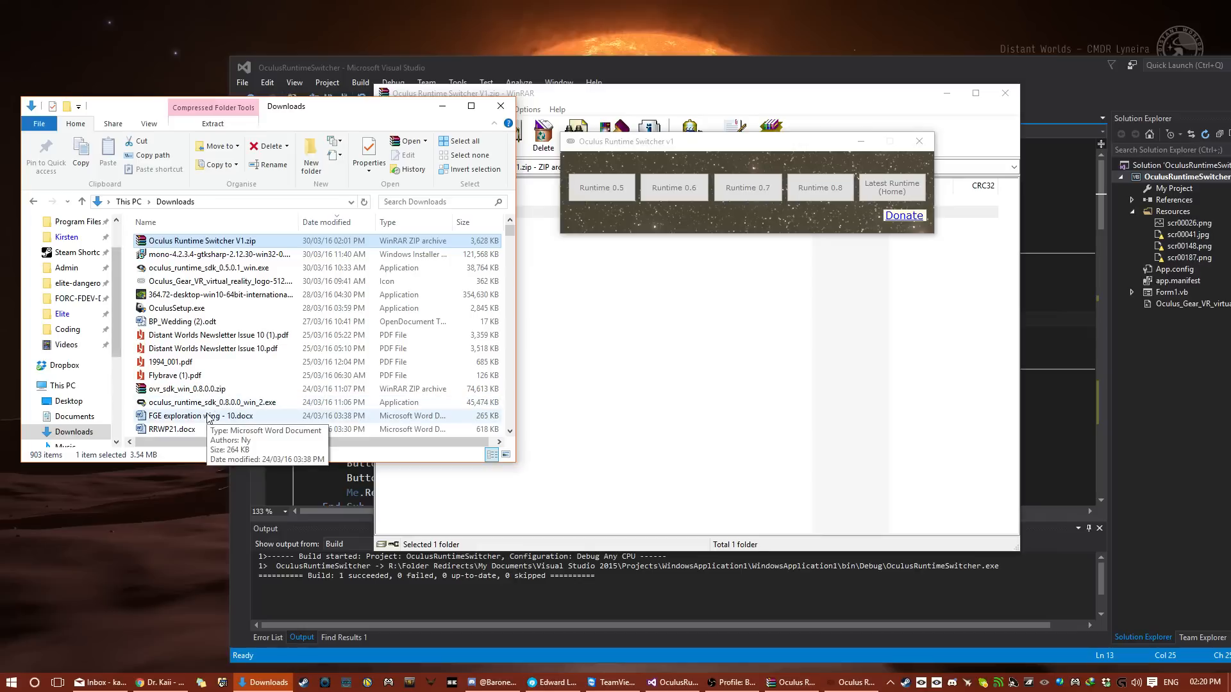
mouse_move(195, 402)
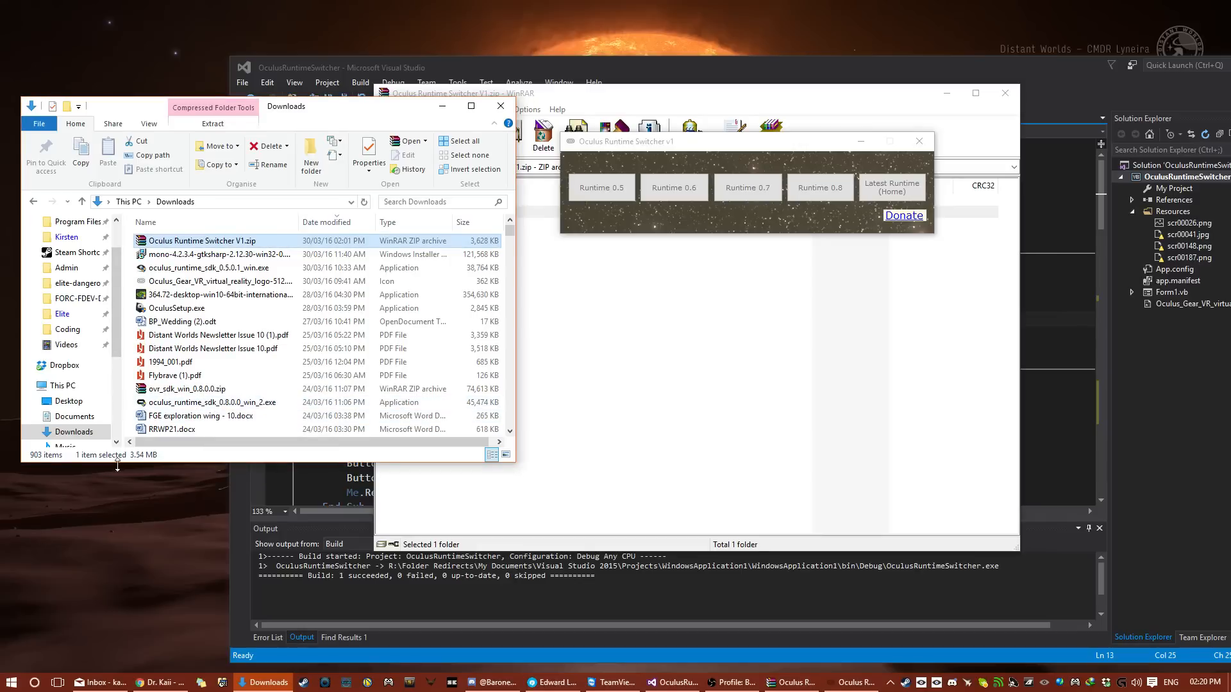
Switch to Latest Runtime (Home) and dismiss the OVRServiceLauncher install error.
click(8, 682)
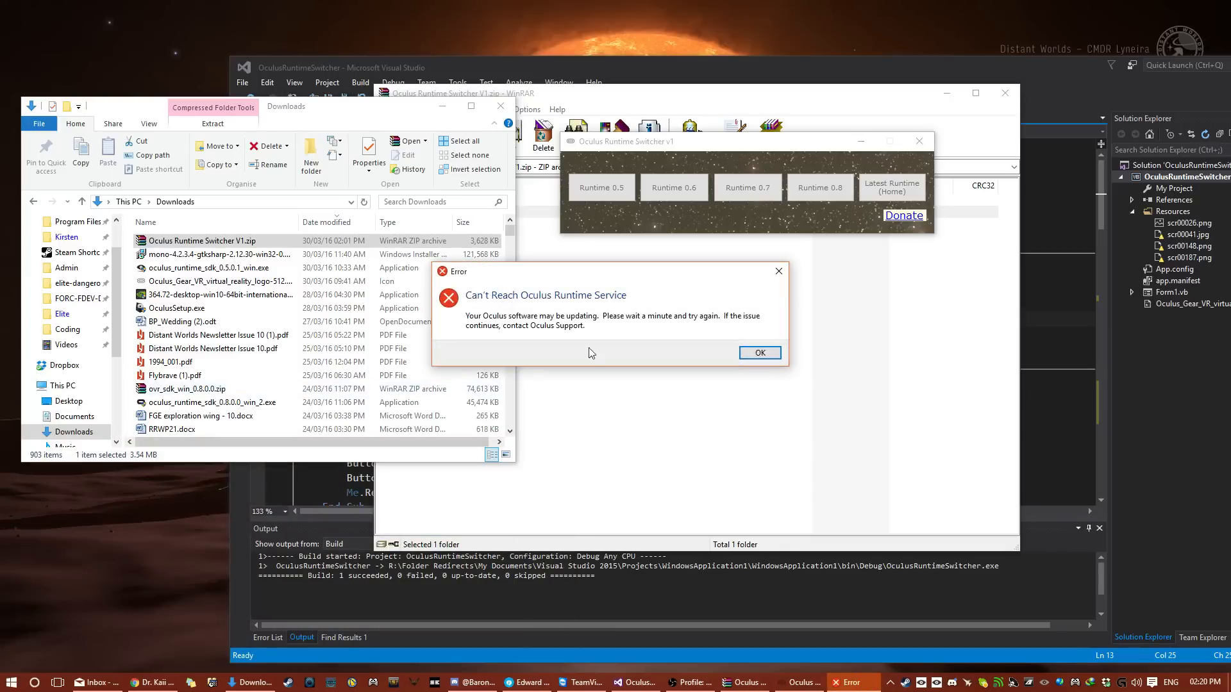
click(892, 187)
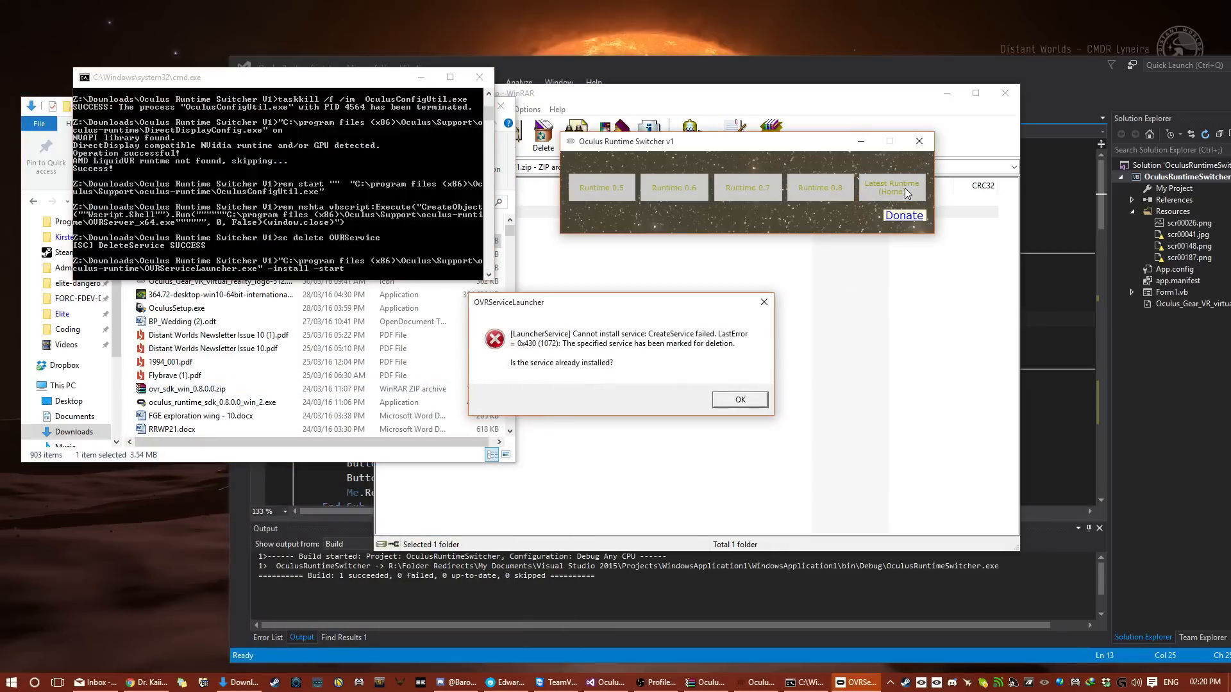
click(740, 399)
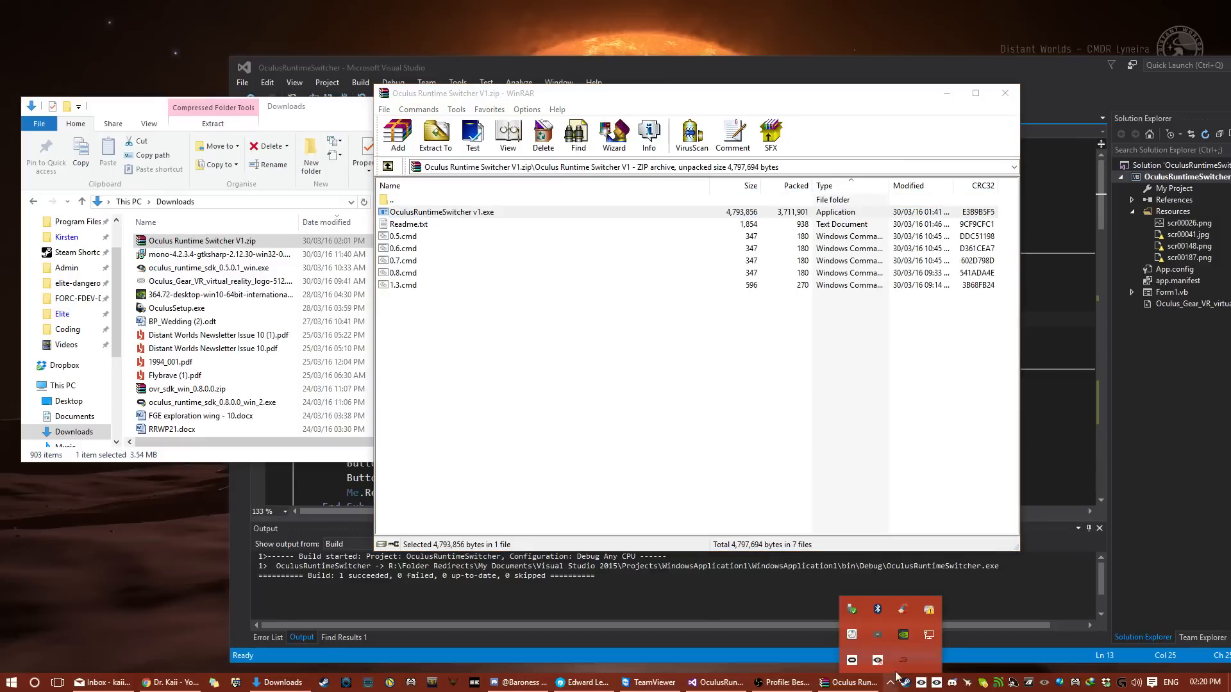
Relaunch the switcher from the archive and select oculus_runtime_sdk_0.8.0.0_win_2.exe in Downloads.
double_click(441, 211)
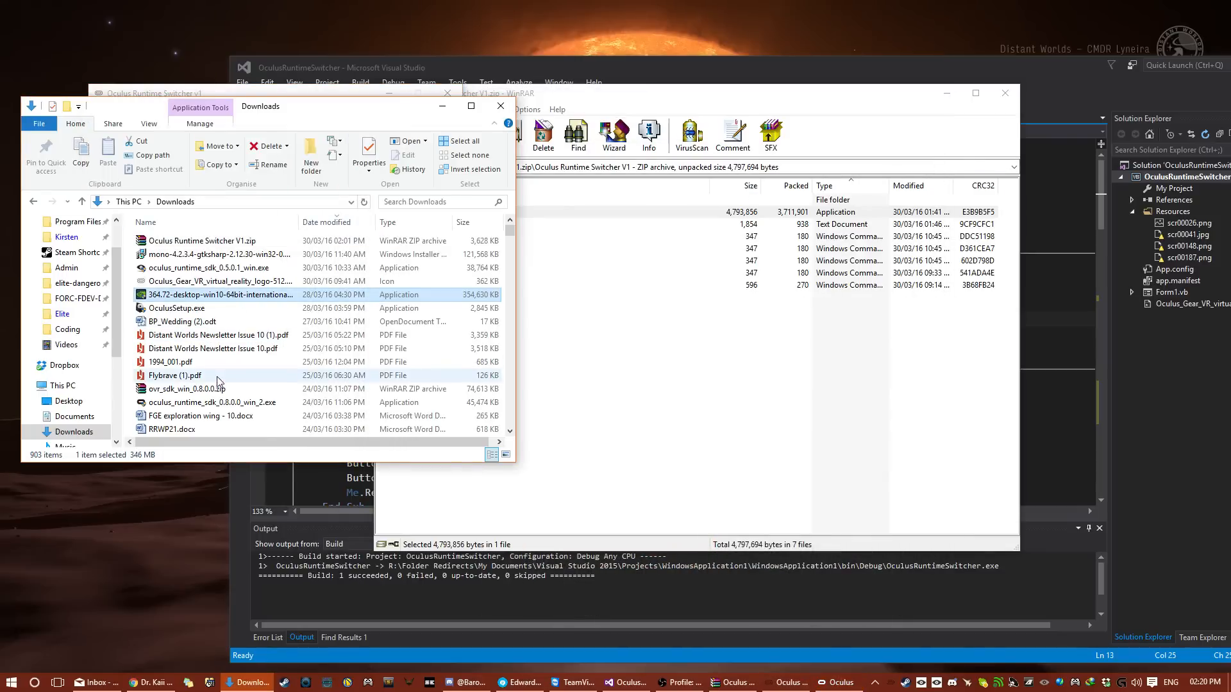
click(212, 402)
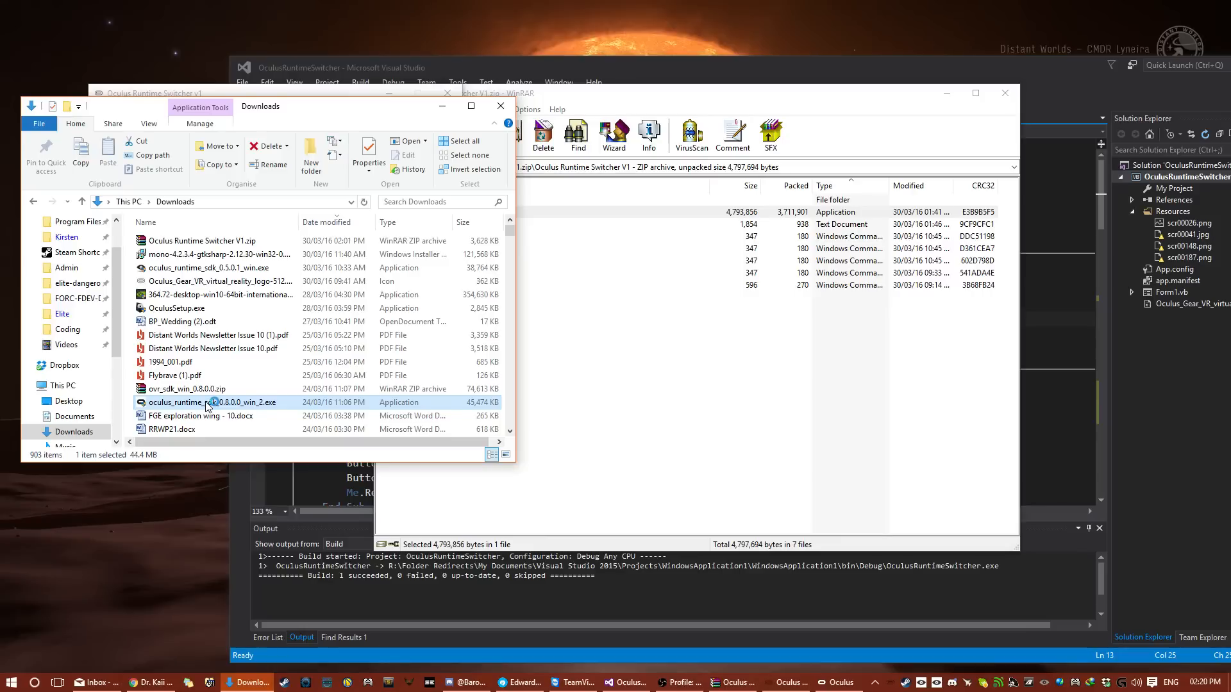
double_click(208, 402)
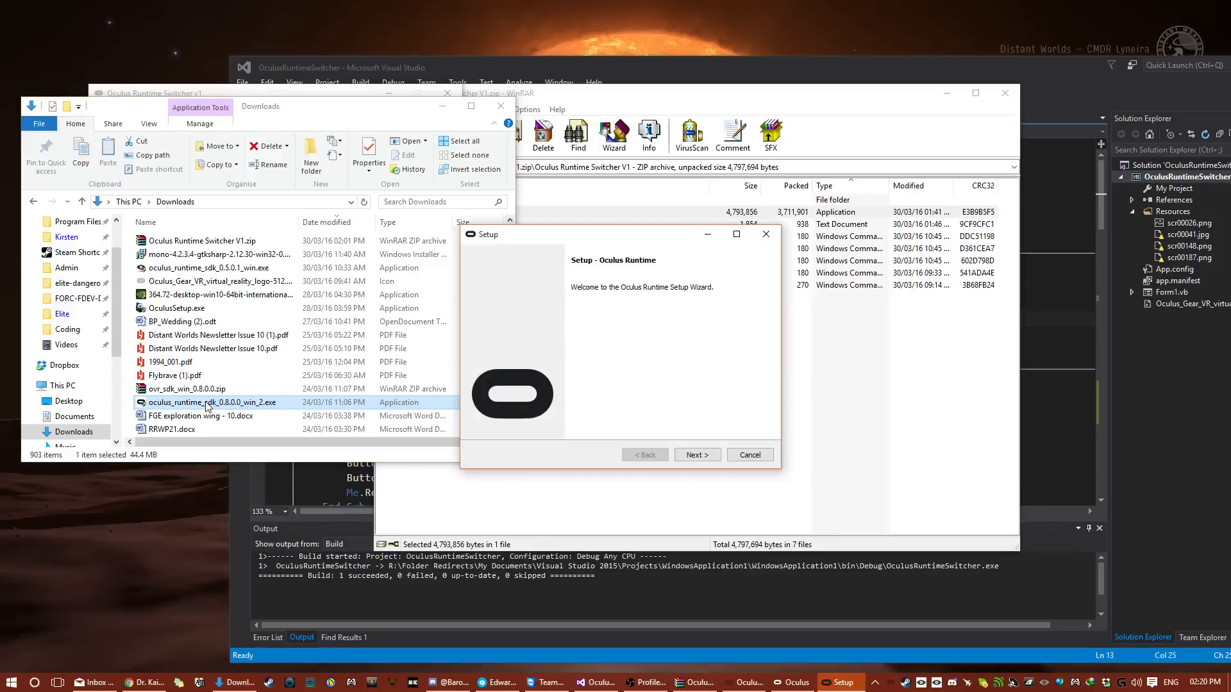
click(698, 453)
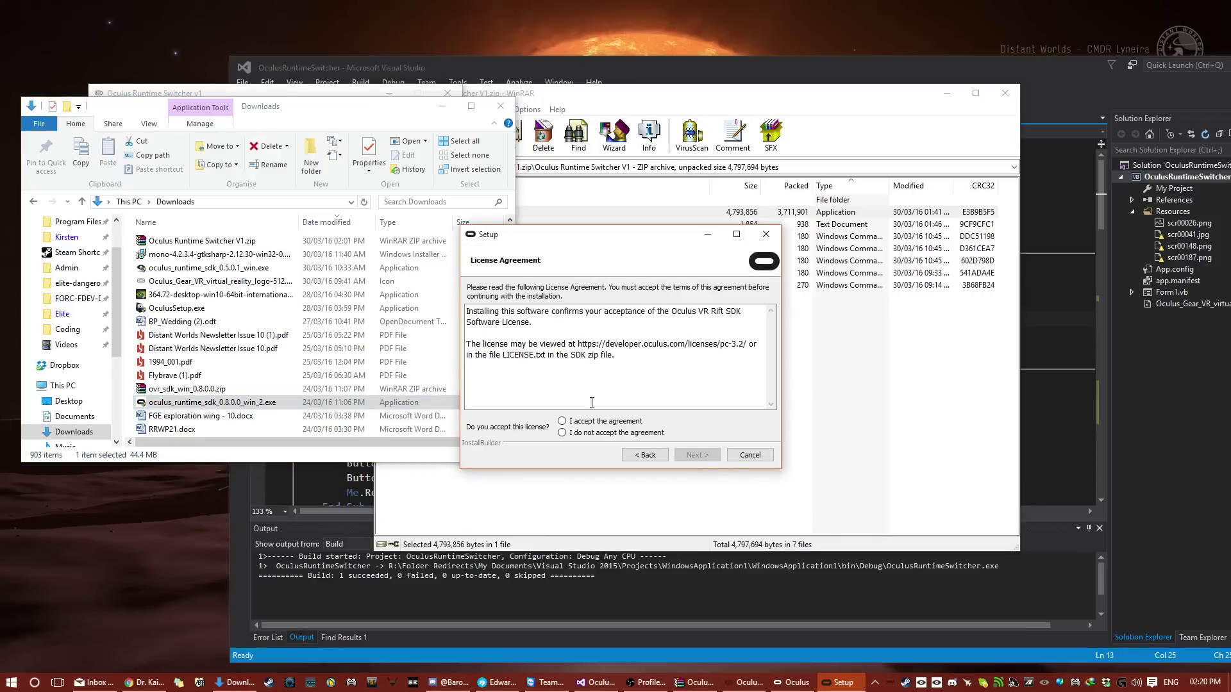
click(561, 420)
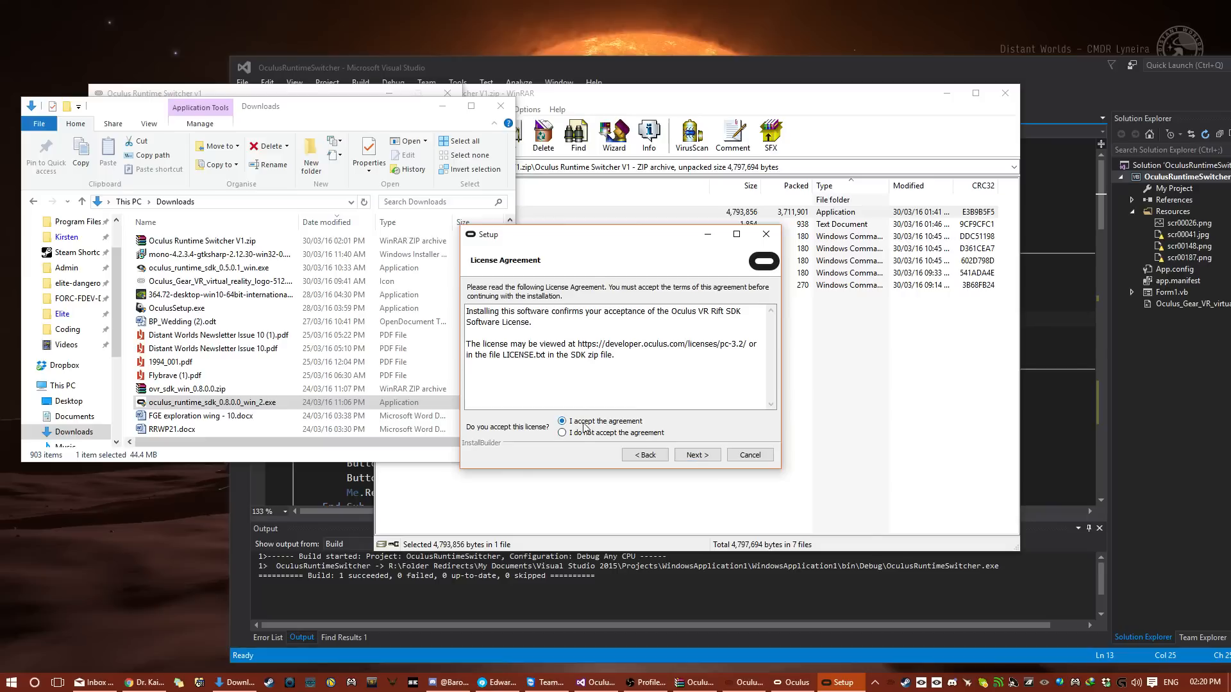
click(698, 454)
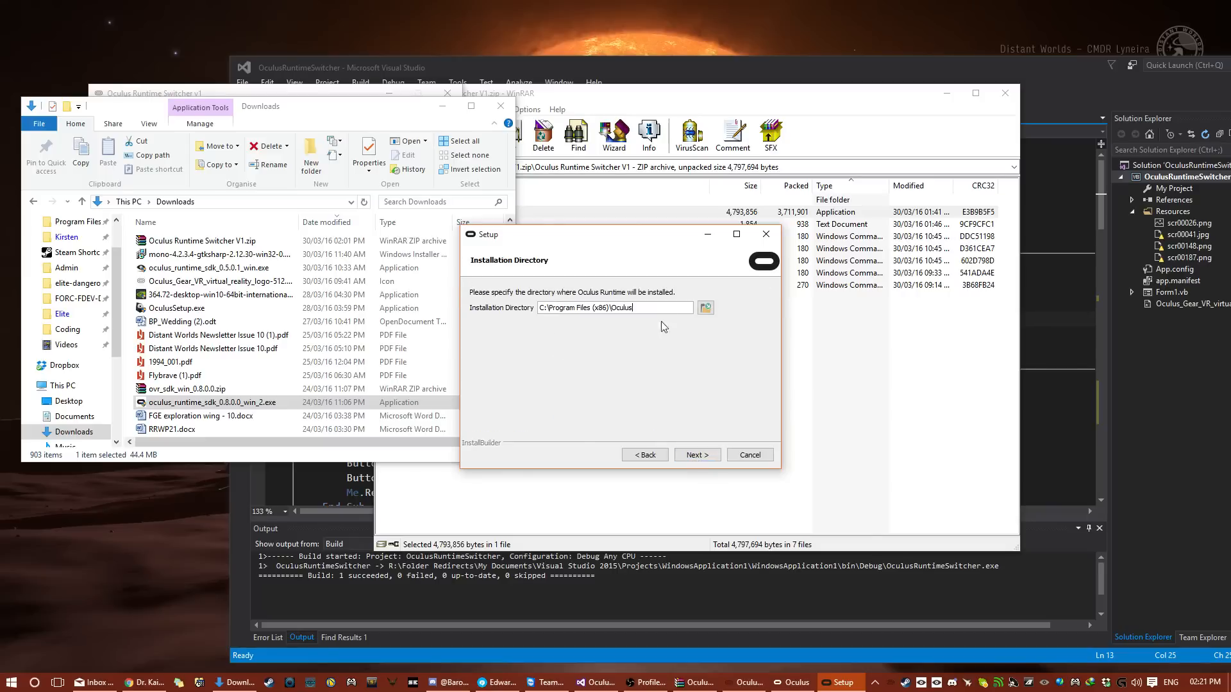
text(_)
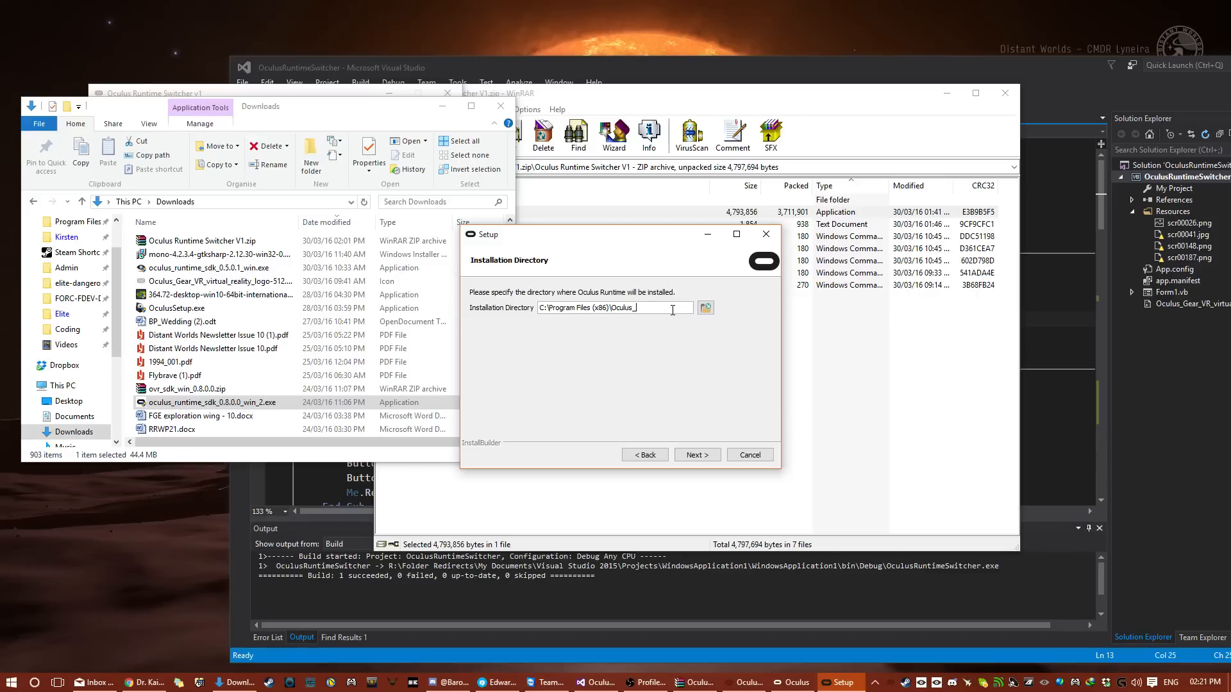
text(0800)
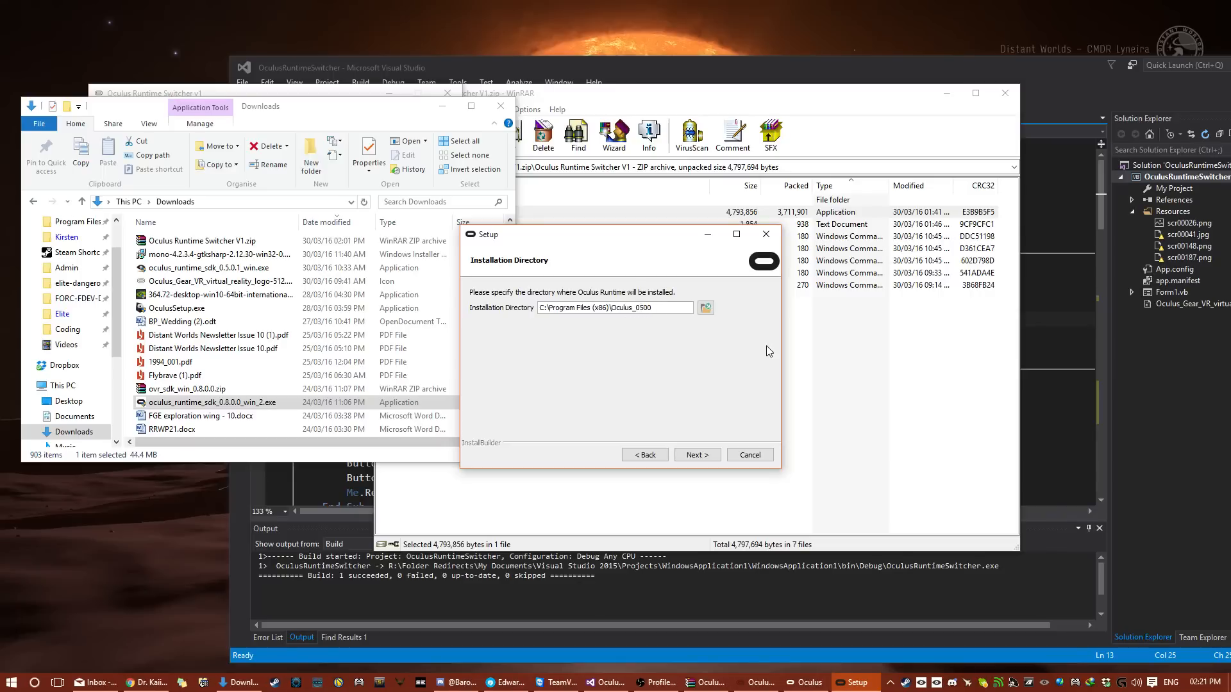
click(750, 454)
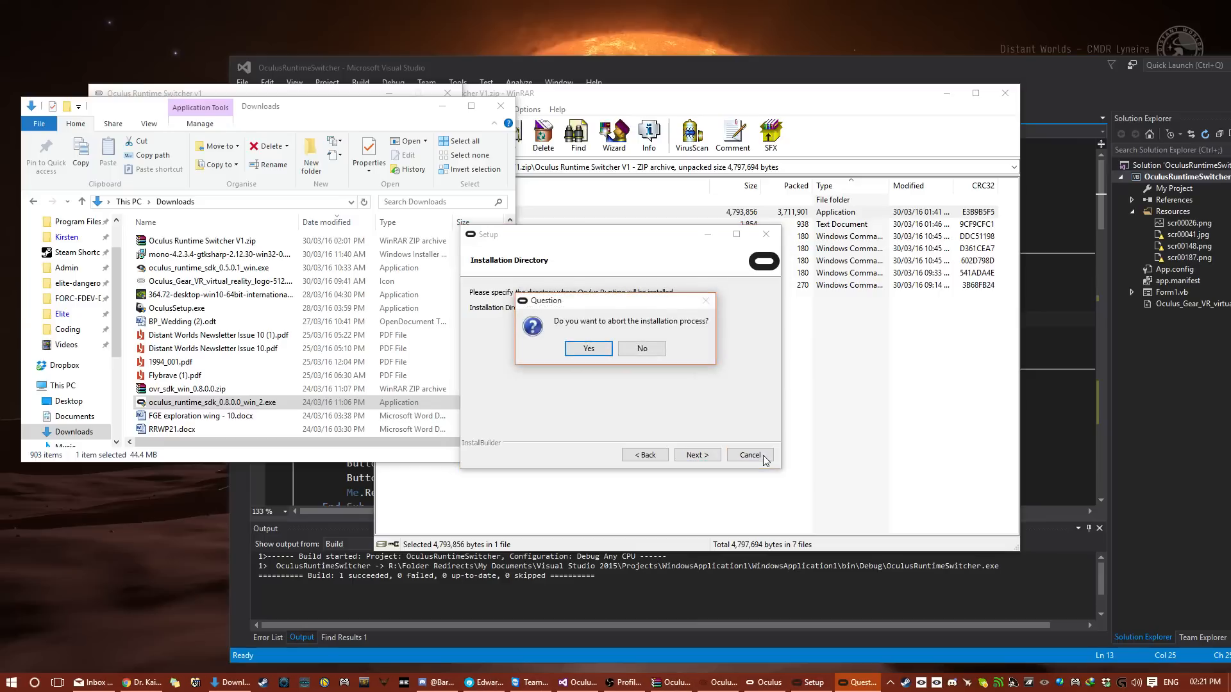
click(588, 349)
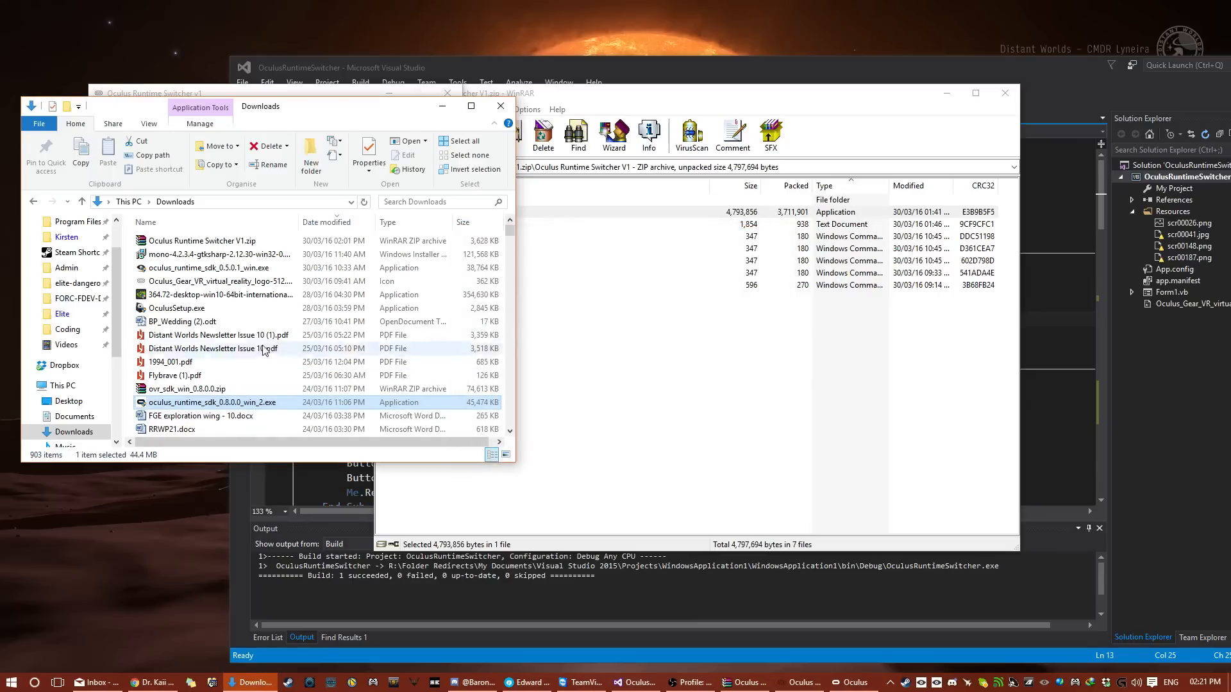
Browse from This PC into Win8 (C:) Program Files (x86) showing Oculus_0500 through Oculus_0800 folders.
click(61, 384)
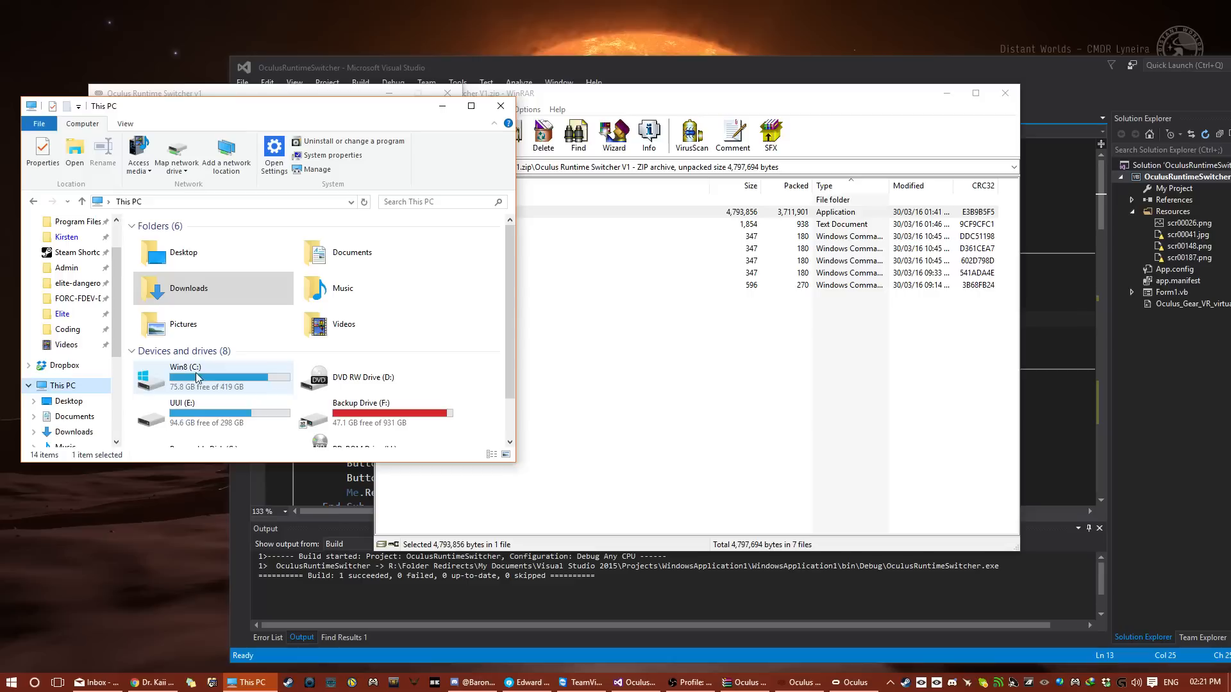
double_click(186, 377)
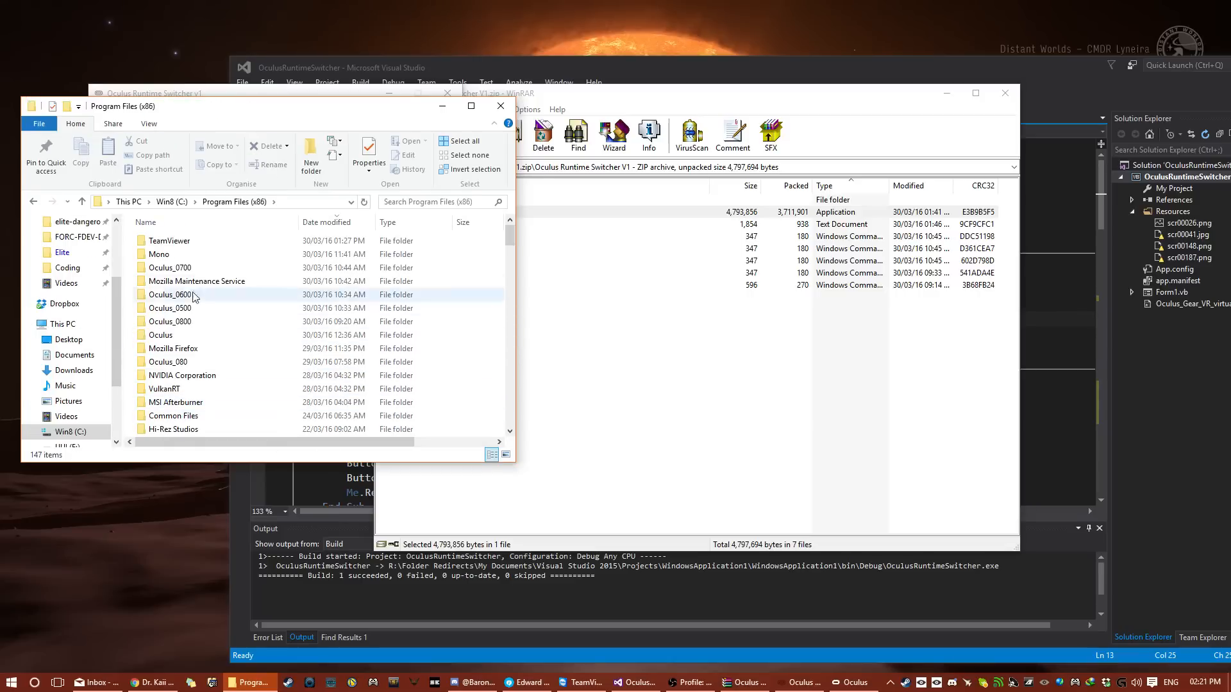
click(160, 335)
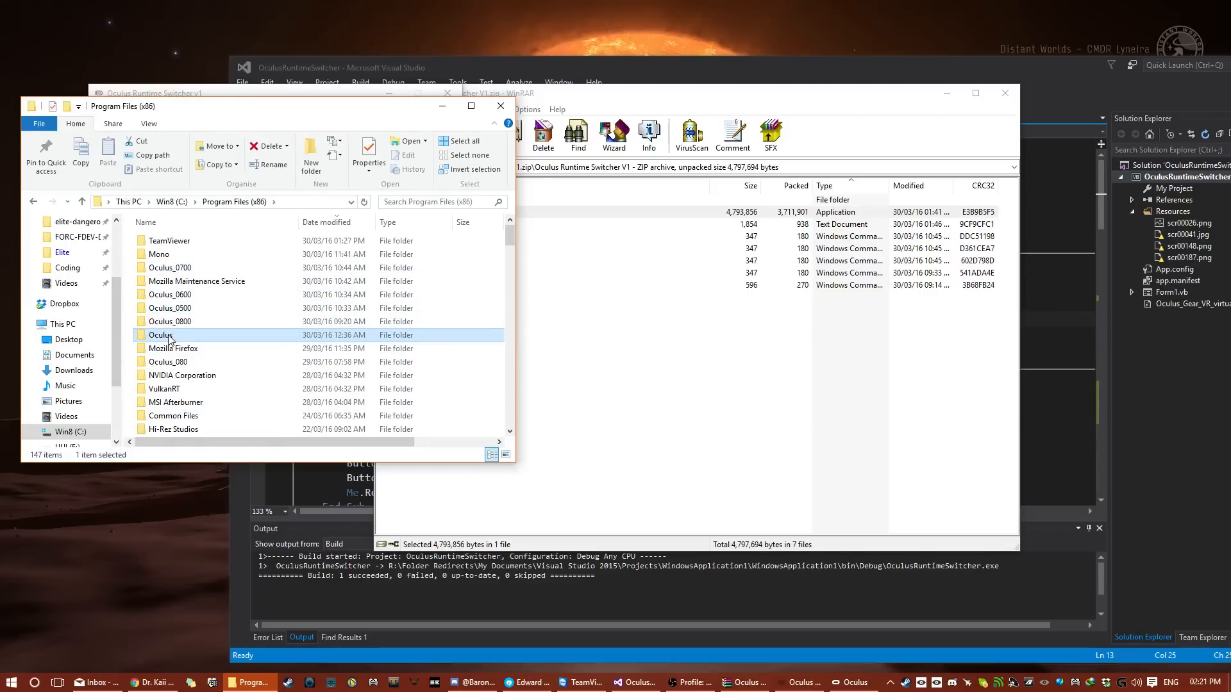
mouse_move(172, 349)
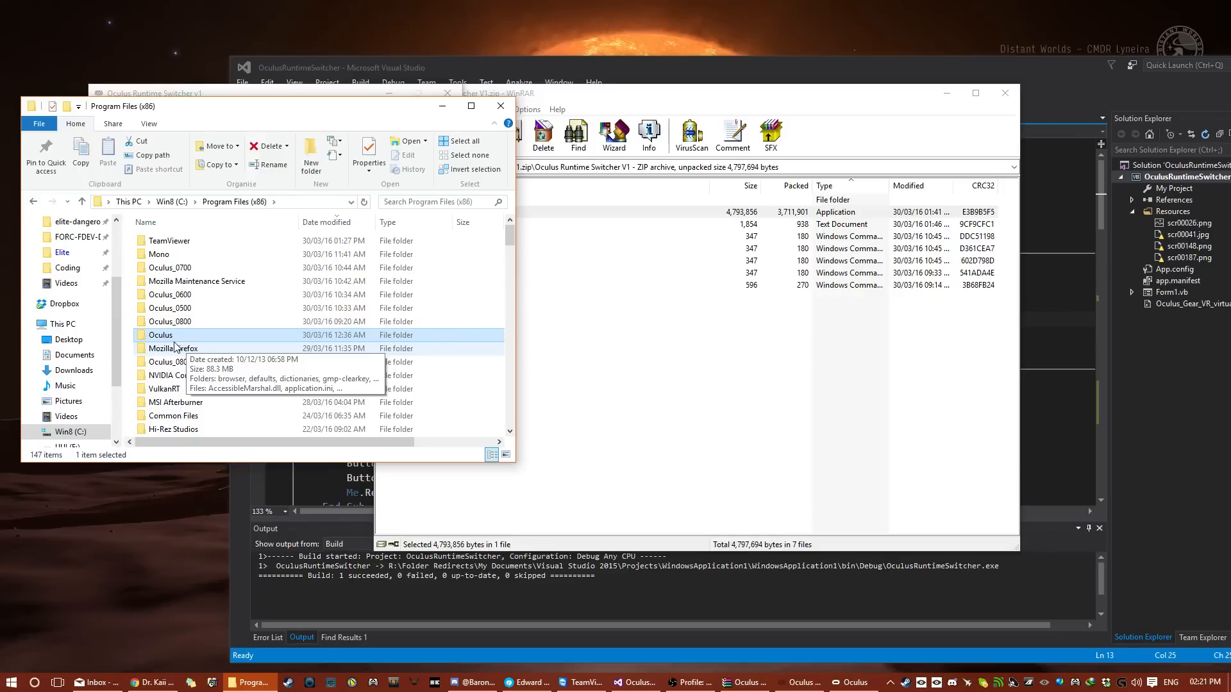
mouse_move(712, 488)
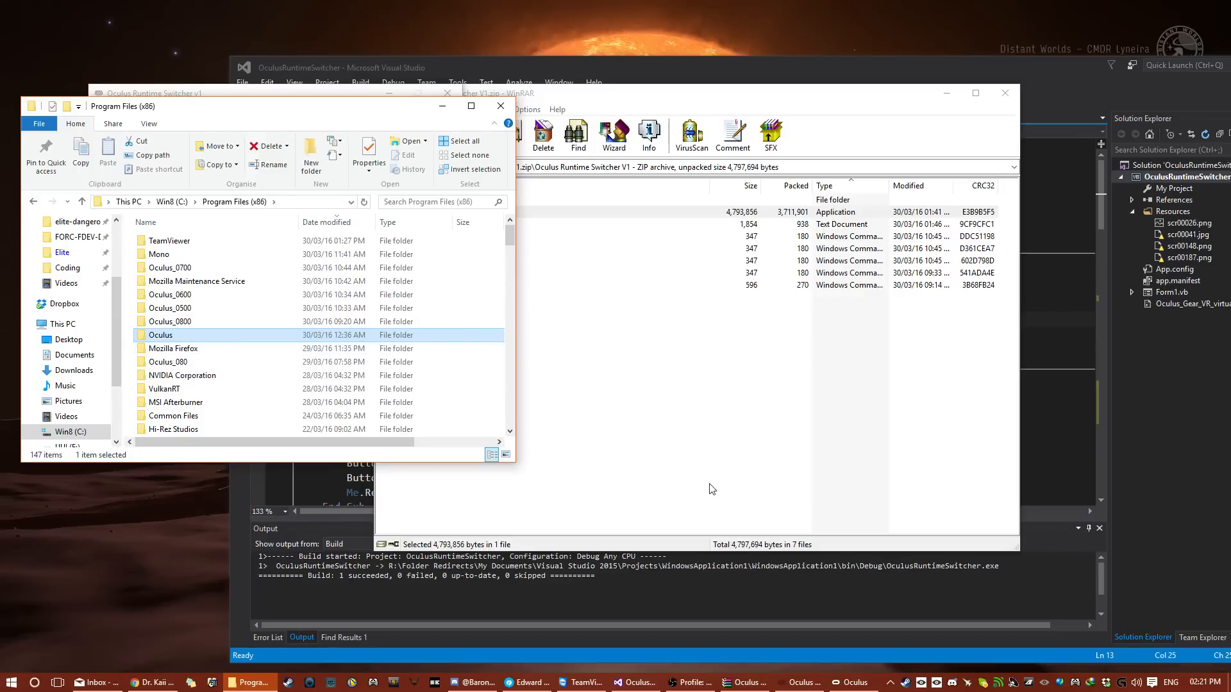
mouse_move(694, 682)
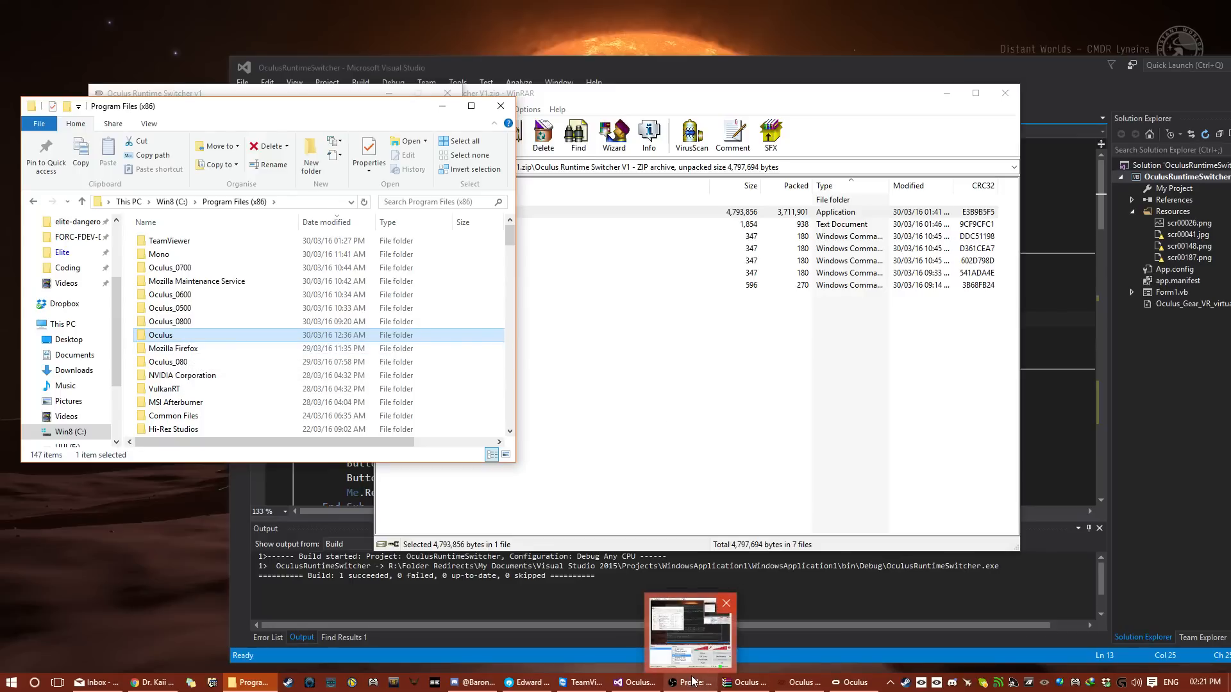